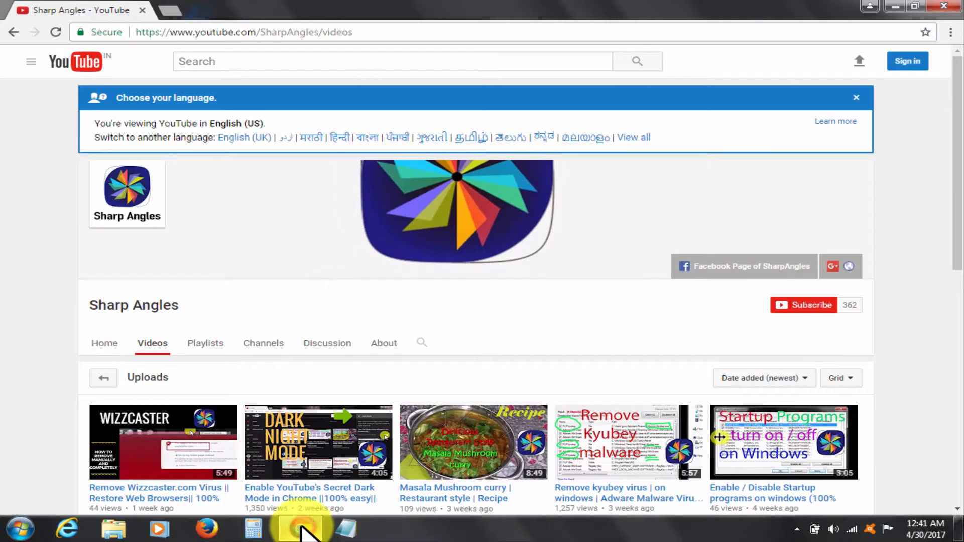
Search Google for 'adw cleaner' and open the ToolsLib AdwCleaner download result
scroll(down, 3)
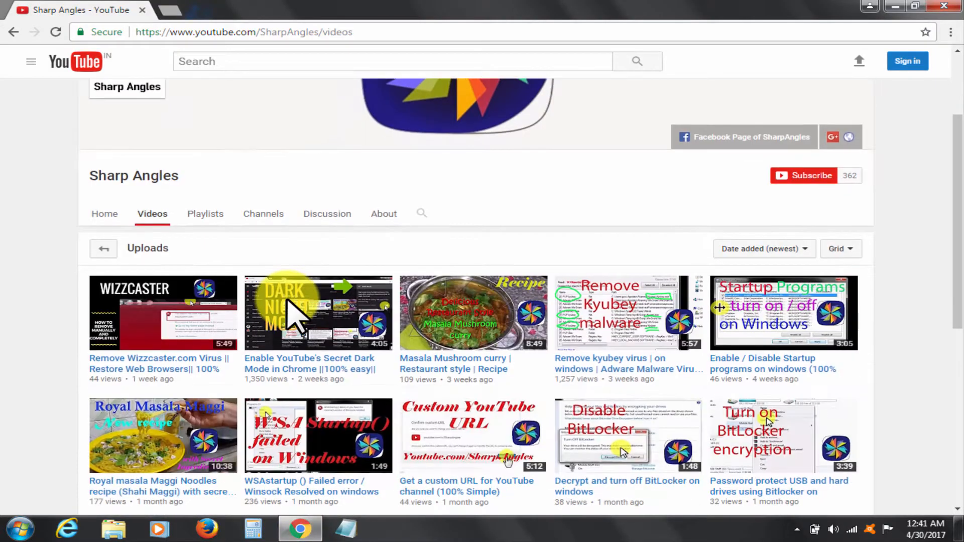
scroll(down, 3)
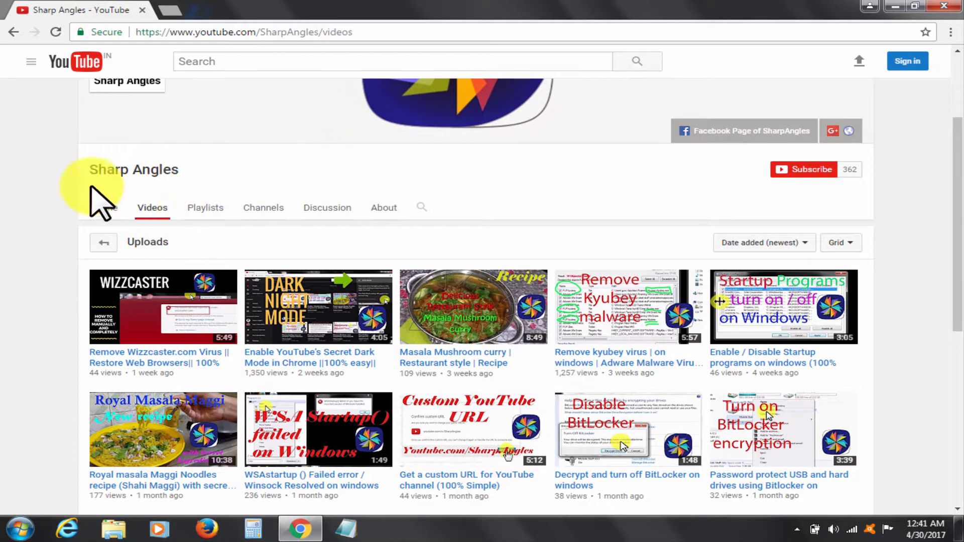
mouse_move(154, 197)
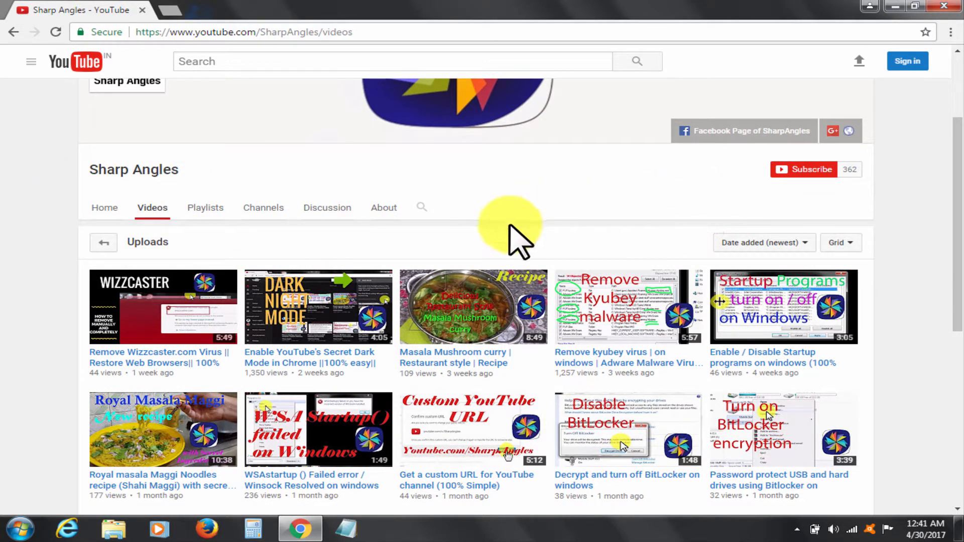
mouse_move(671, 179)
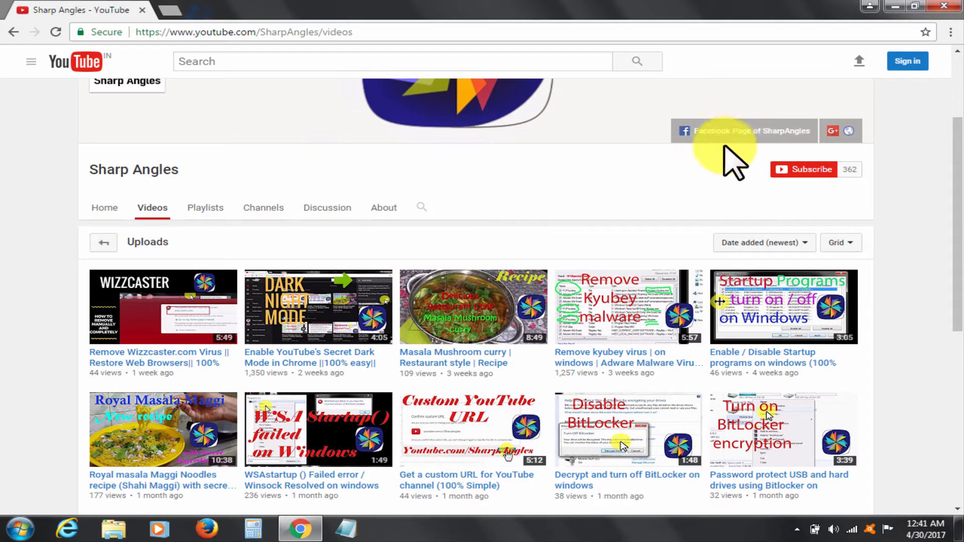
mouse_move(797, 153)
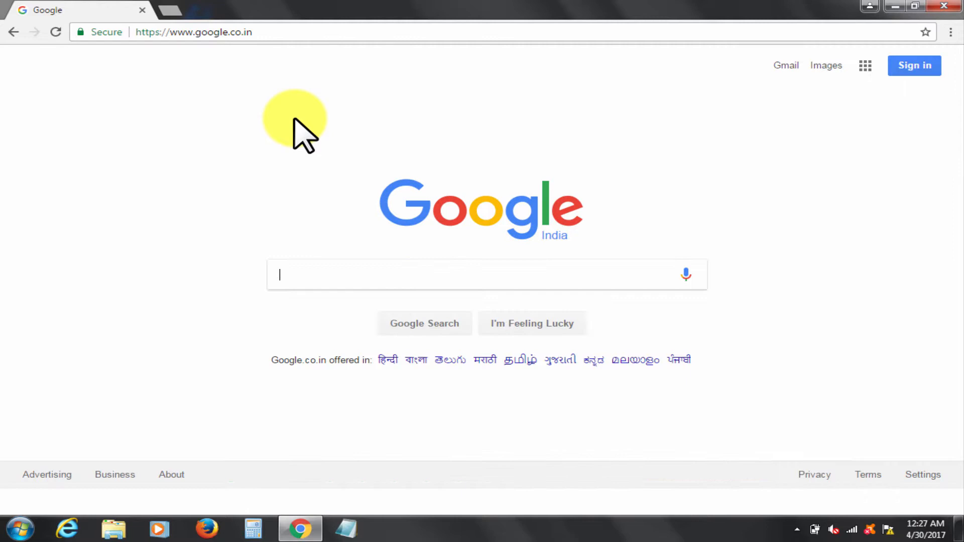
text(a)
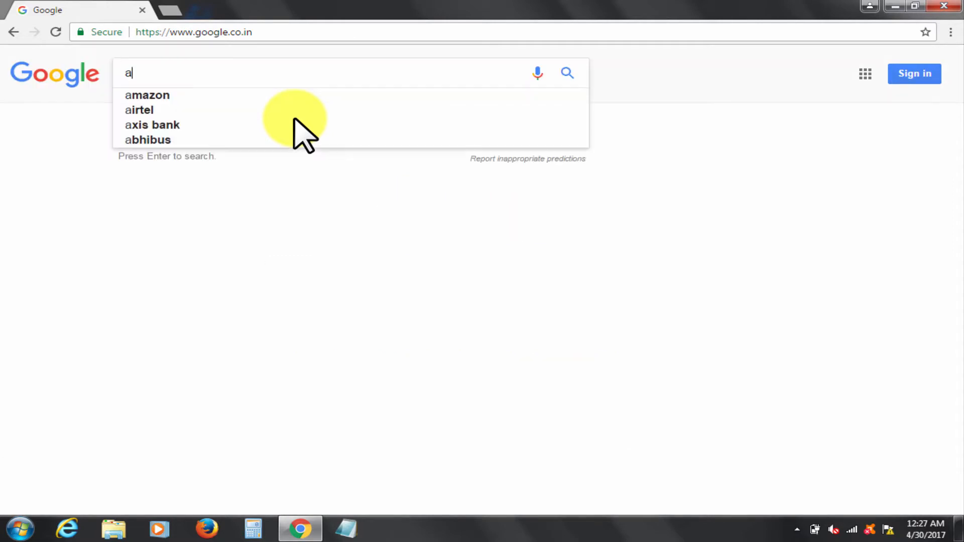
text(dw cleaner)
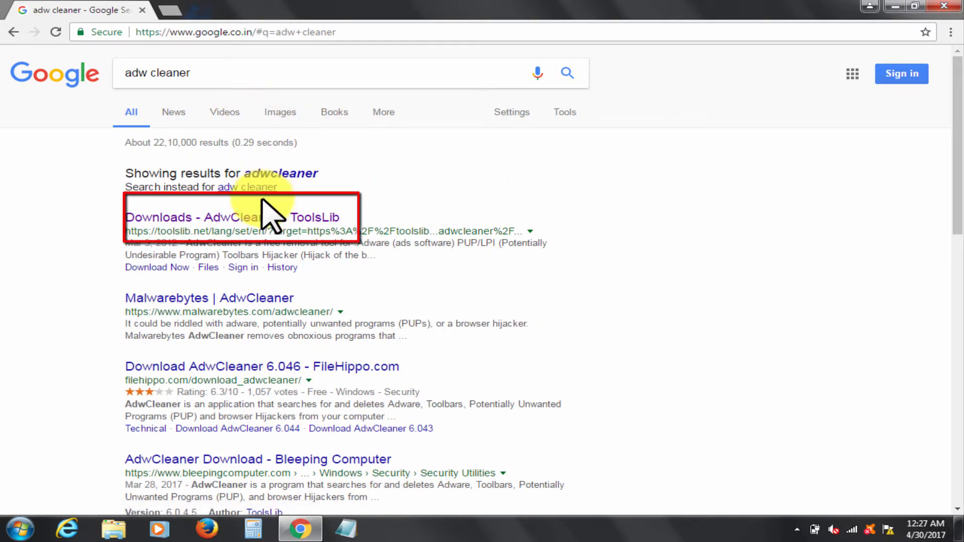
click(233, 217)
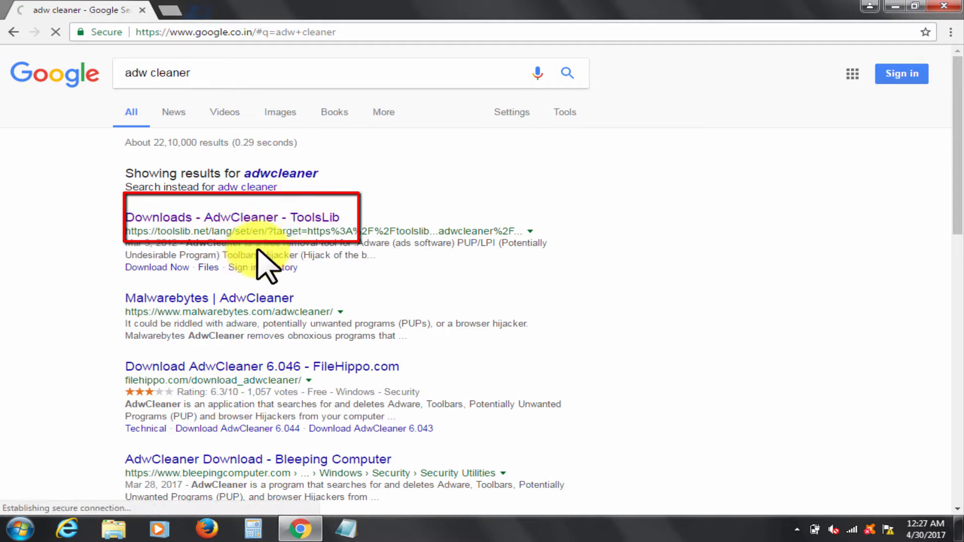
click(233, 217)
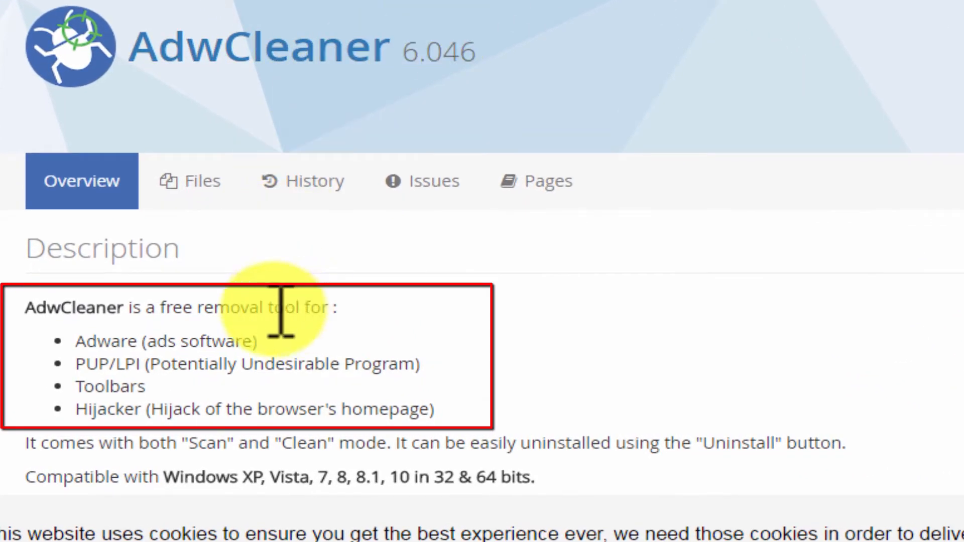
mouse_move(175, 379)
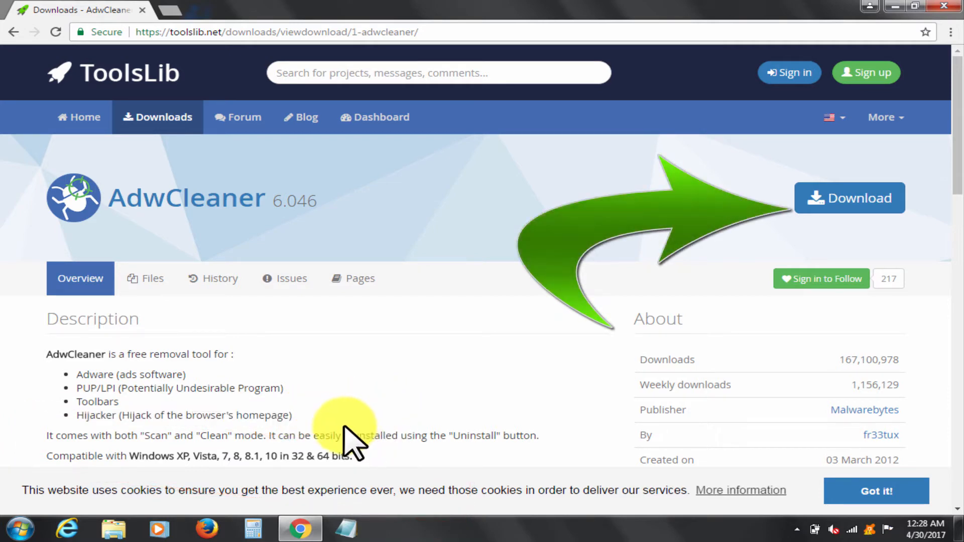
Start the AdwCleaner 6.046 download with the blue Download button
click(850, 198)
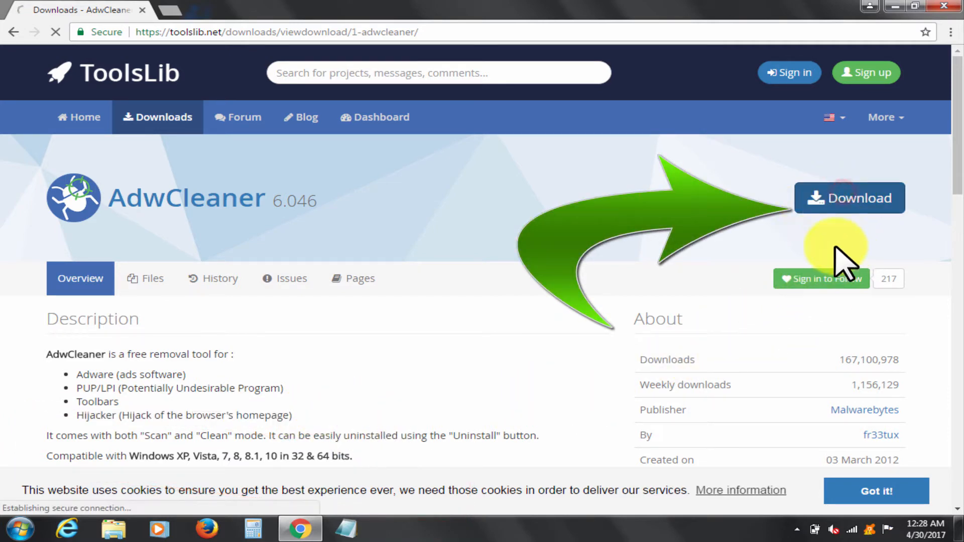
click(849, 198)
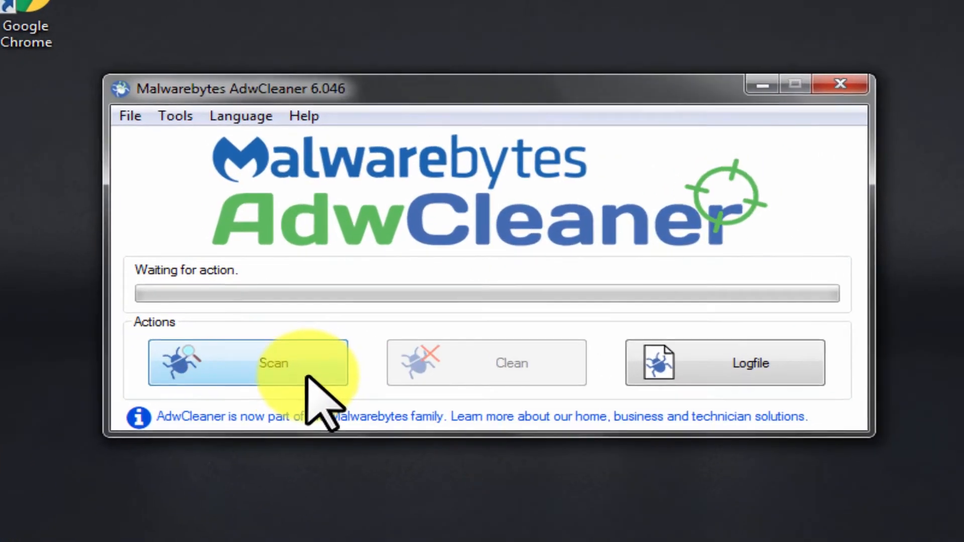
Start the AdwCleaner scan, which finds 17 threats
click(249, 362)
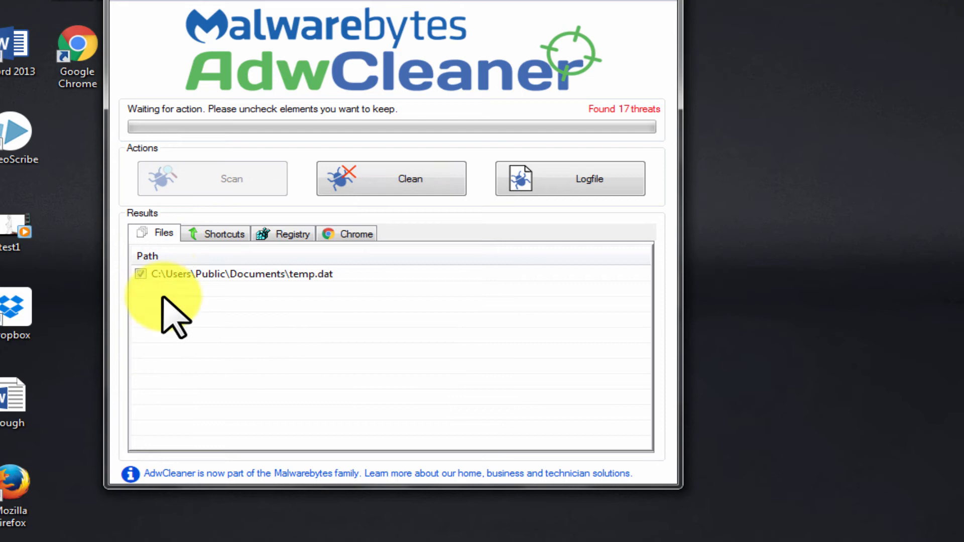
mouse_move(240, 240)
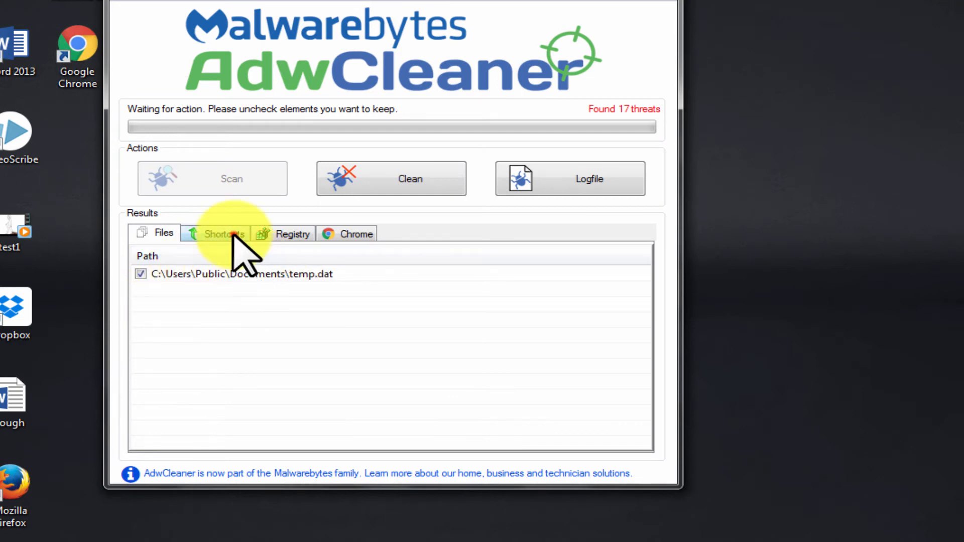
Review the hijacked shortcuts, including the launchpage.org argument on the Chrome shortcut
click(222, 233)
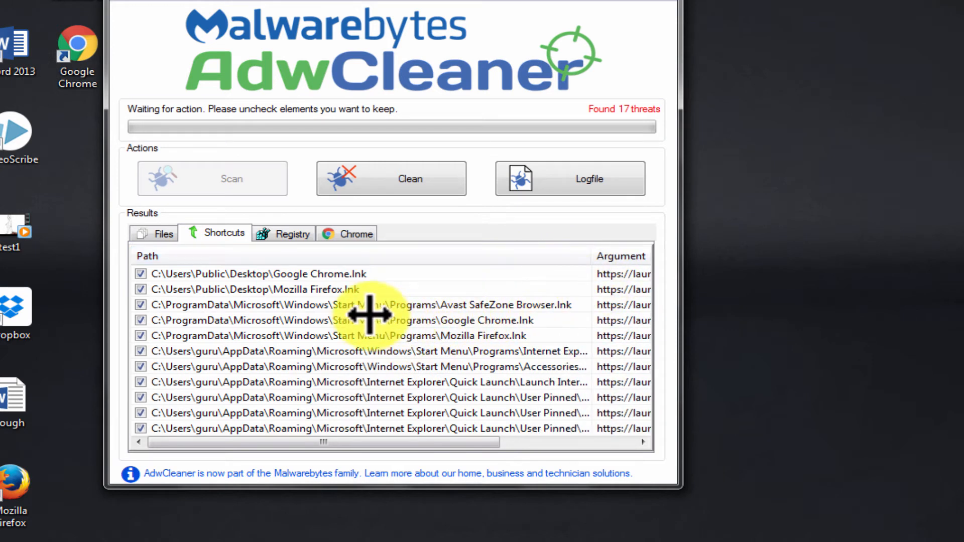
mouse_move(533, 268)
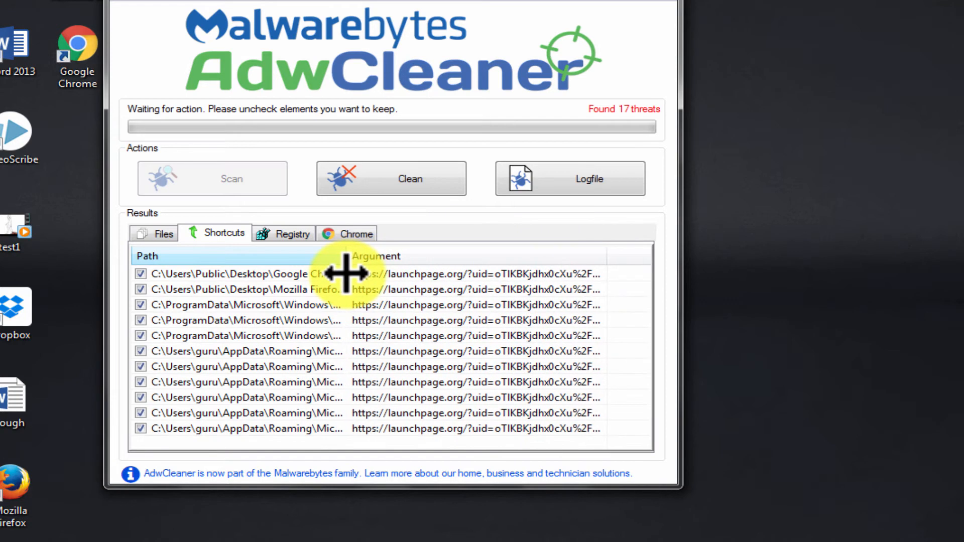
click(246, 273)
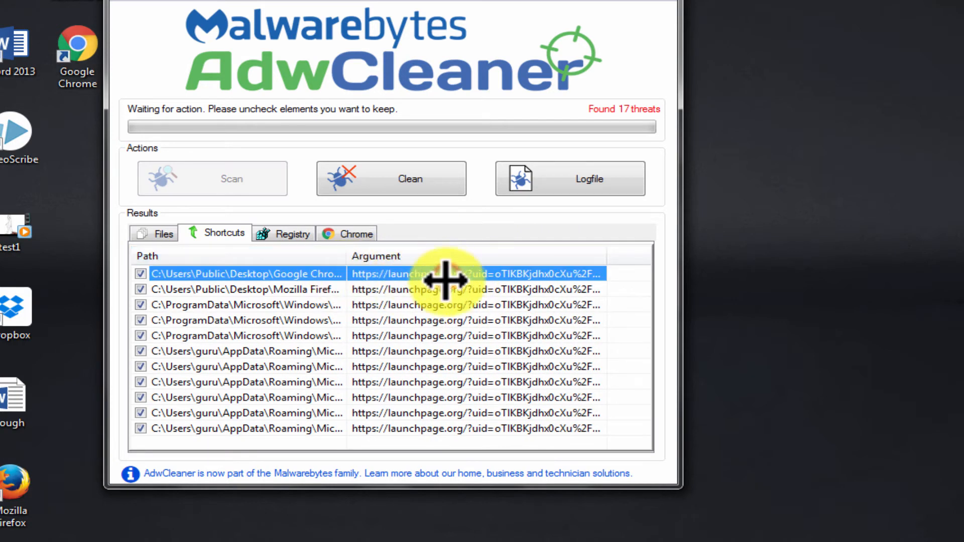
mouse_move(403, 341)
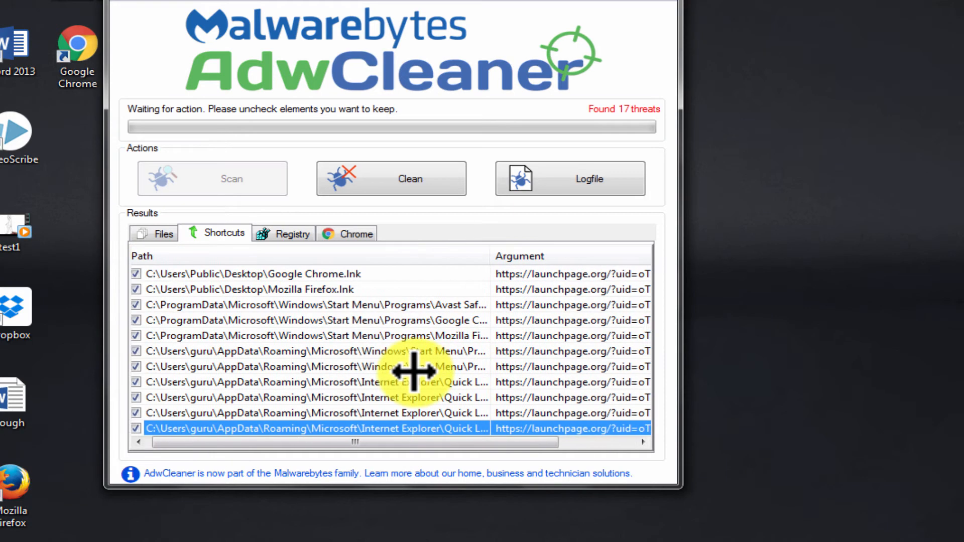
click(282, 234)
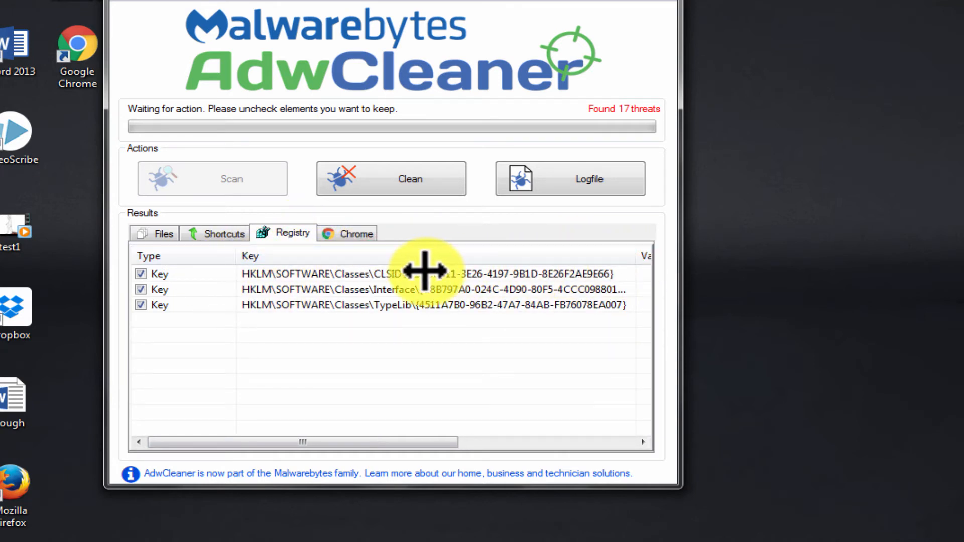
Check the Chrome search provider threats, then return to the hijacked shortcut list
click(355, 233)
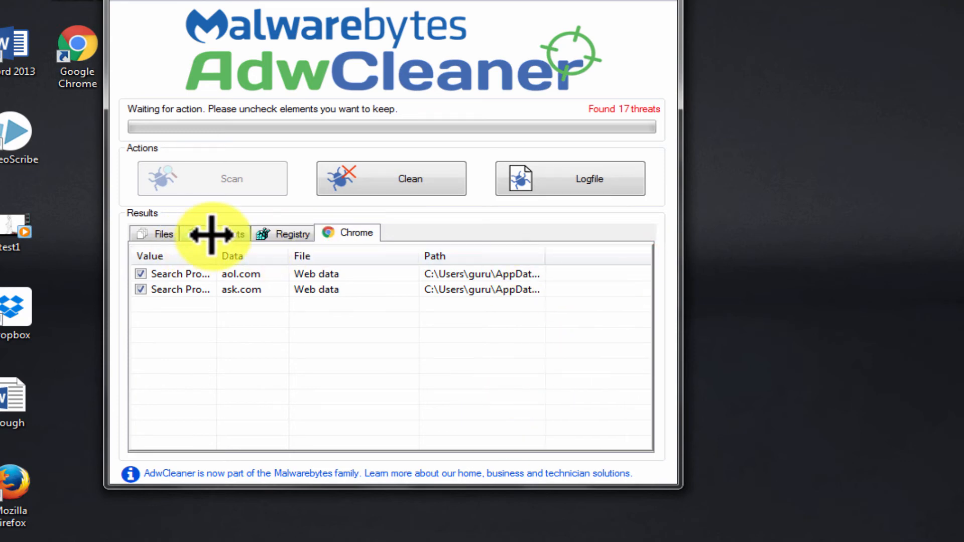
click(223, 233)
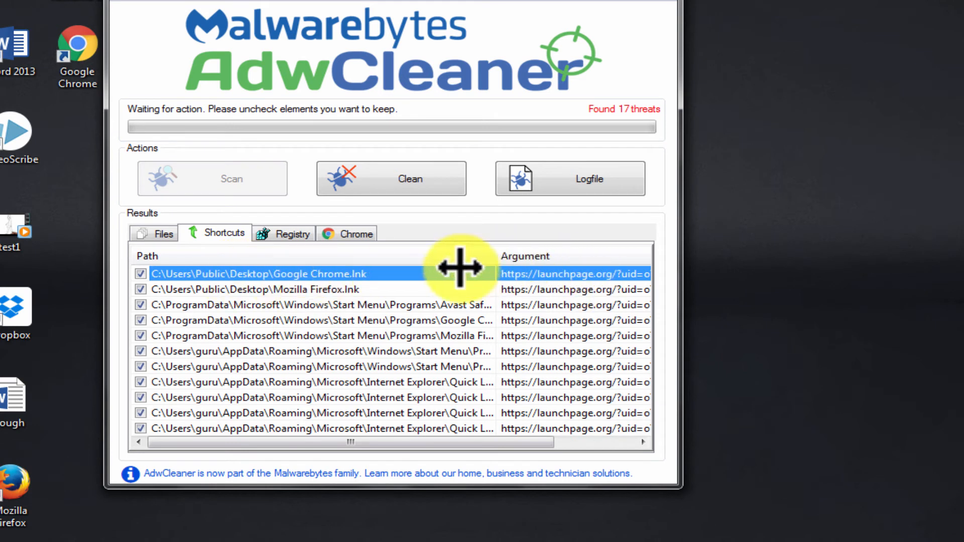
click(277, 289)
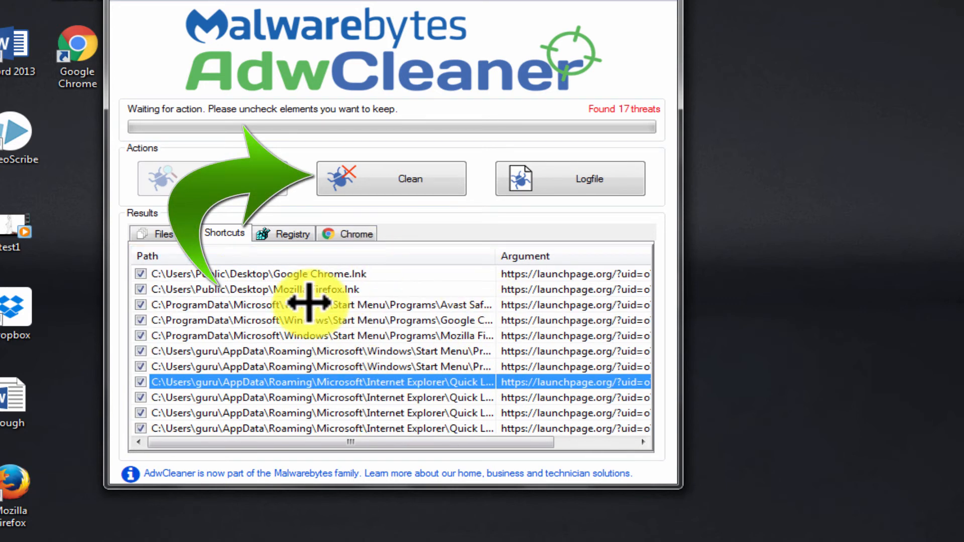
mouse_move(440, 178)
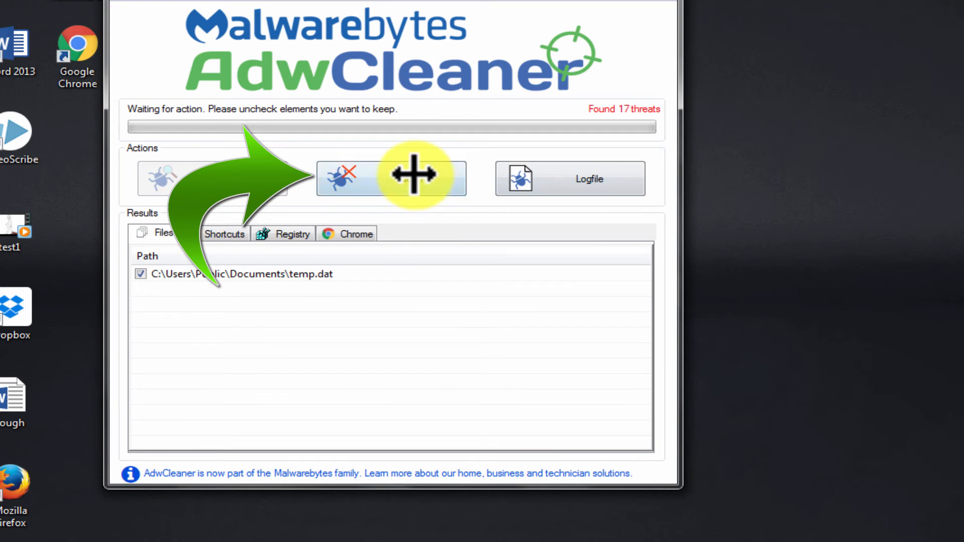
Clean all 17 checked threats and accept closing all programs
click(391, 178)
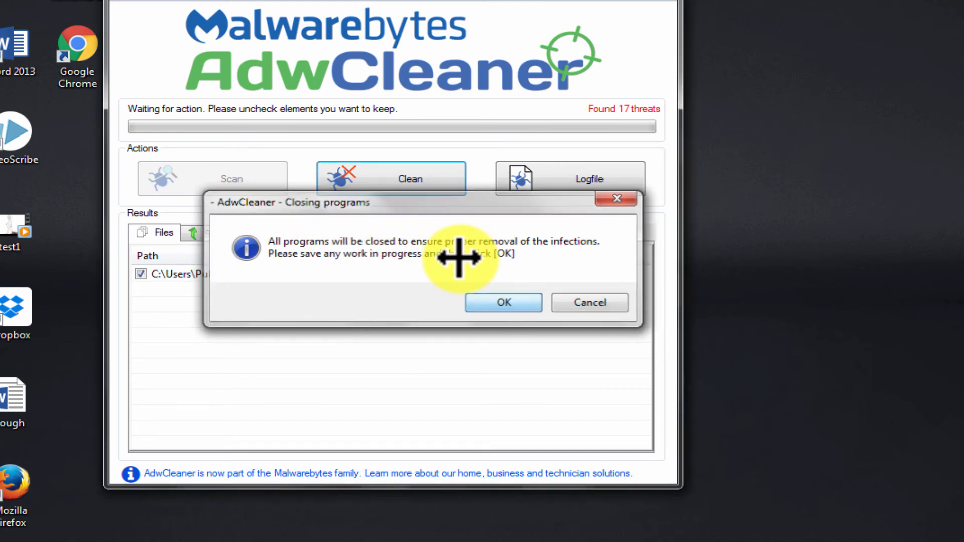
click(503, 302)
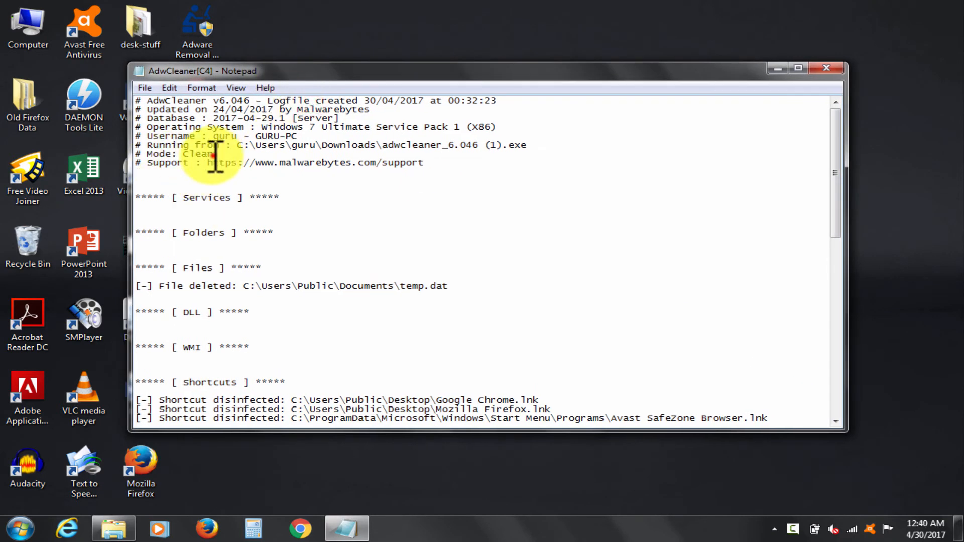
Scroll through the AdwCleaner log's deleted files, shortcuts and registry entries
scroll(down, 3)
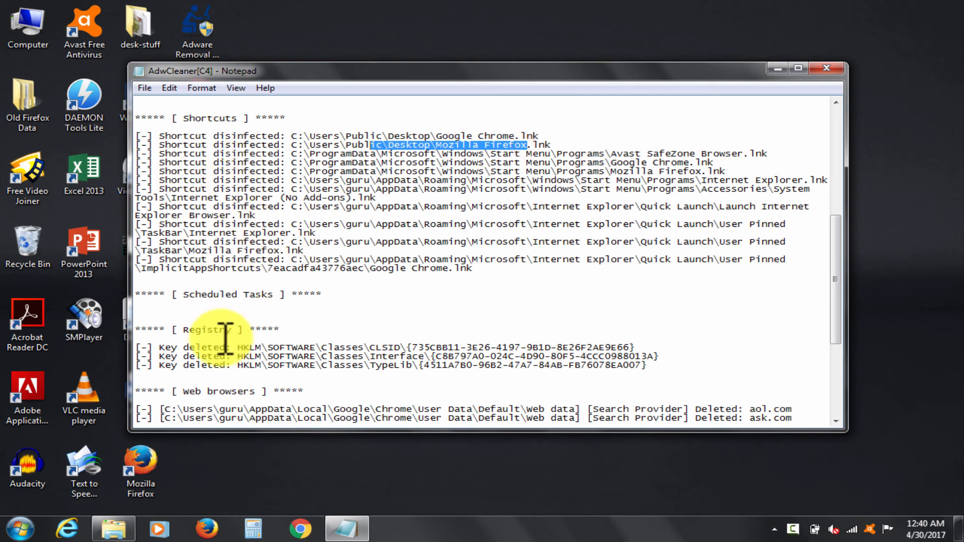
scroll(down, 3)
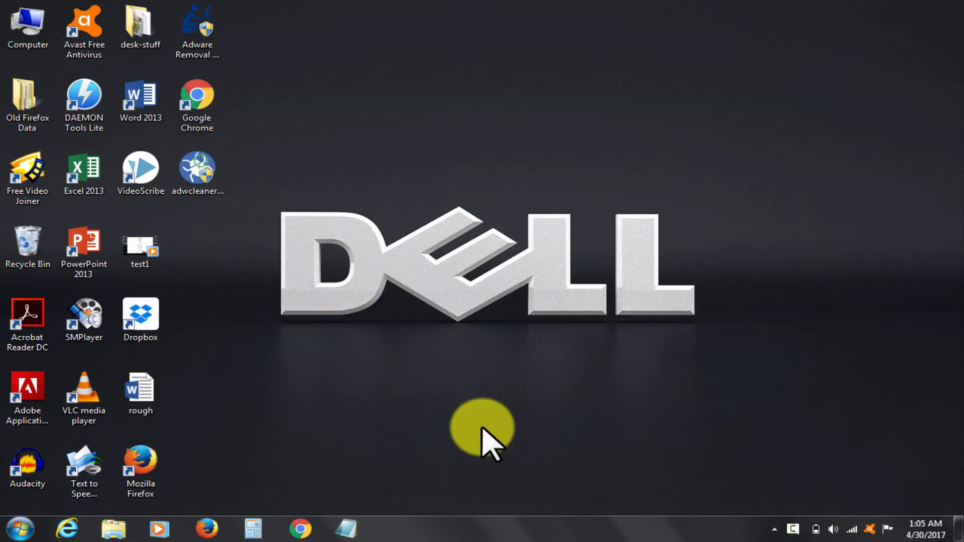
click(66, 528)
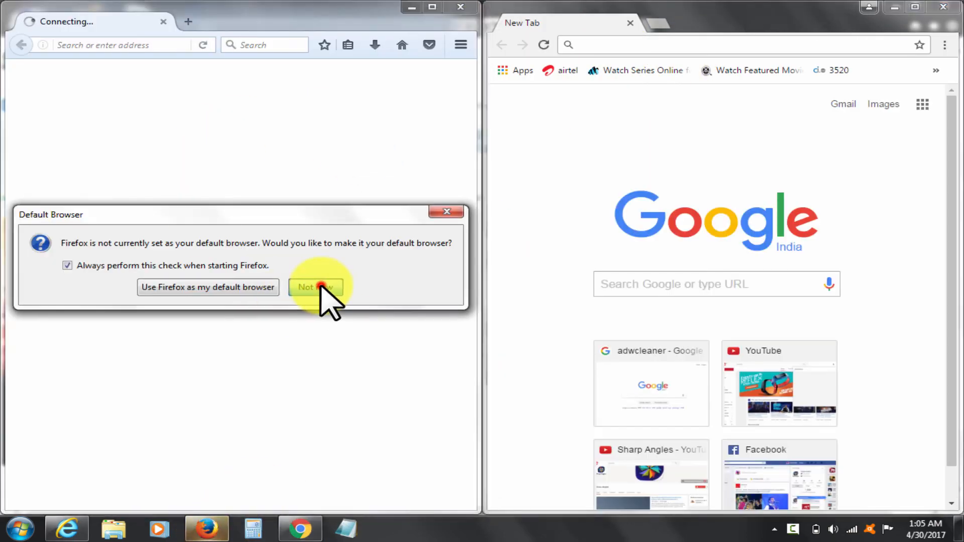
click(314, 288)
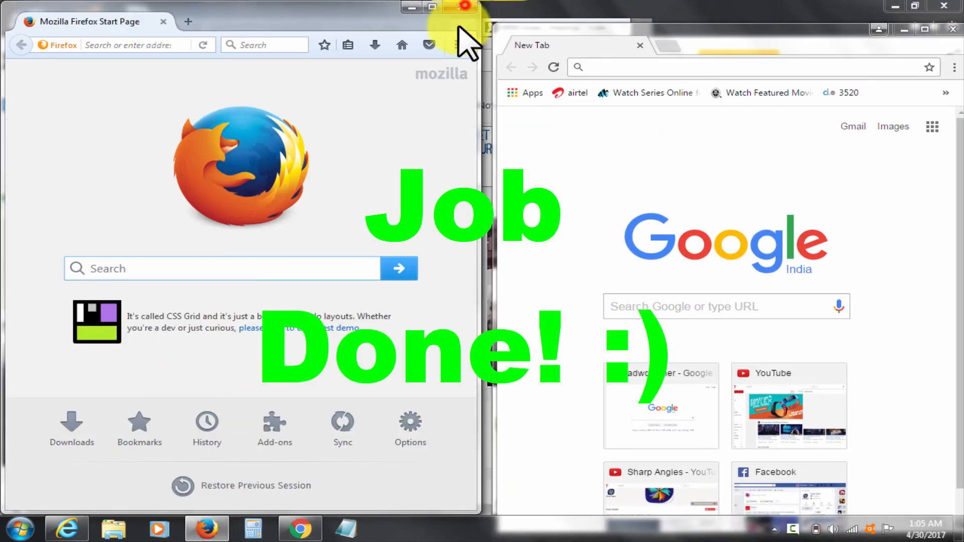
click(466, 6)
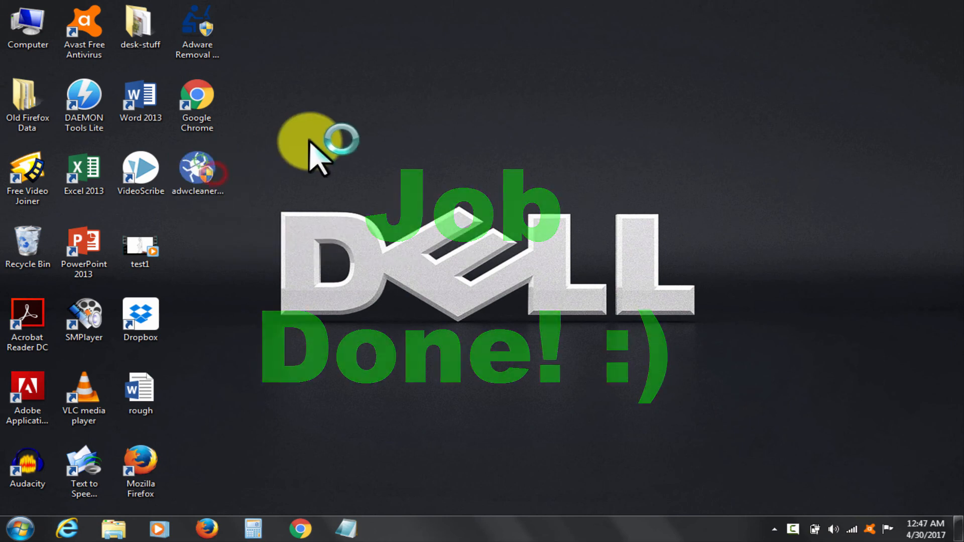
double_click(197, 170)
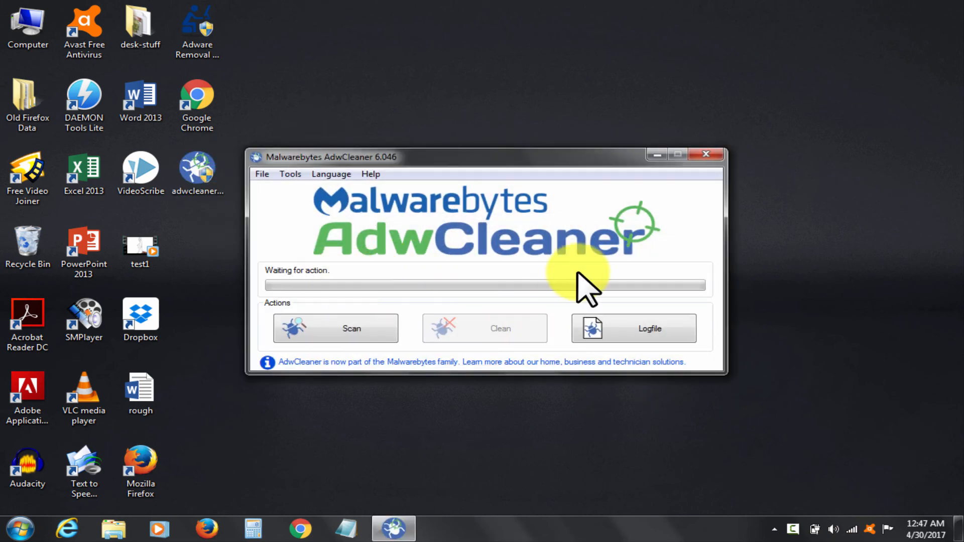
click(707, 154)
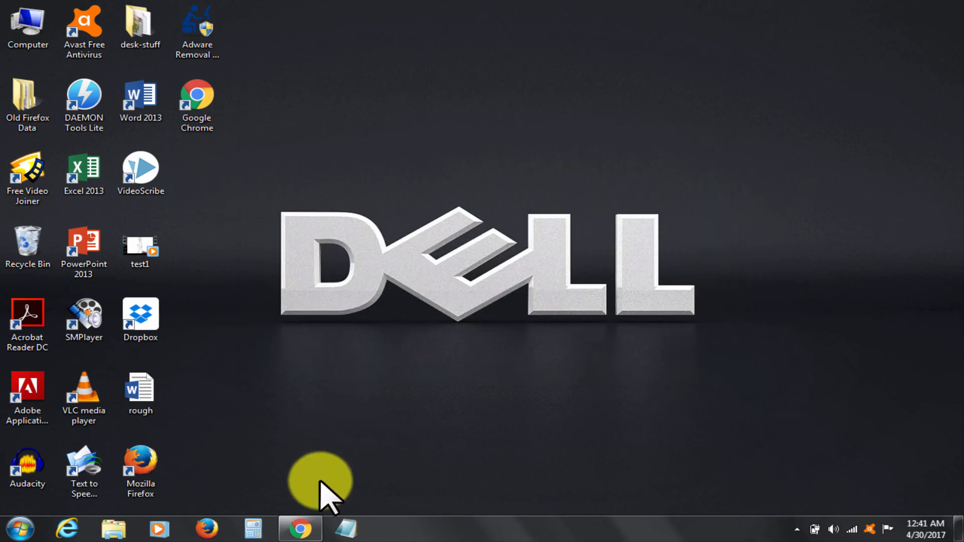
Bring Chrome forward and open the Sharp Angles Computer Safety playlist
click(299, 529)
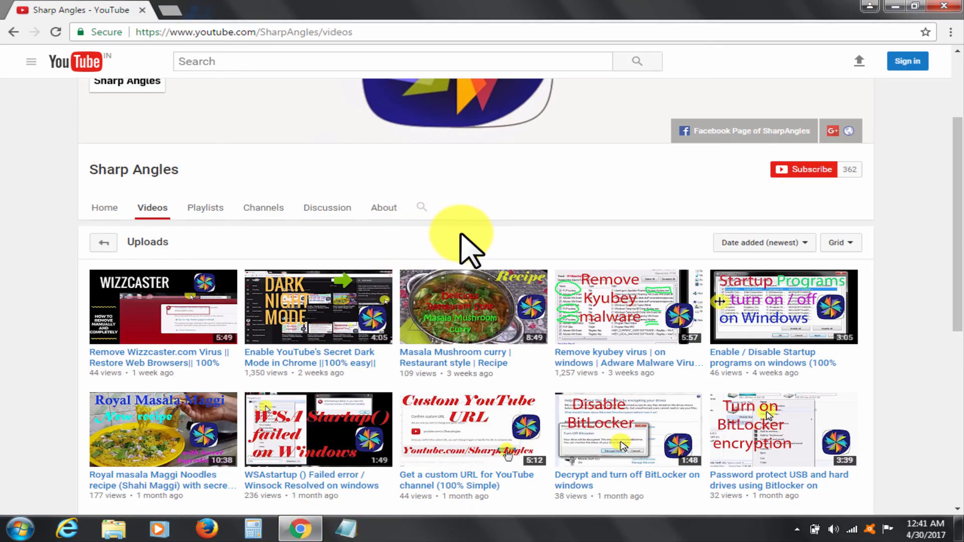
scroll(down, 3)
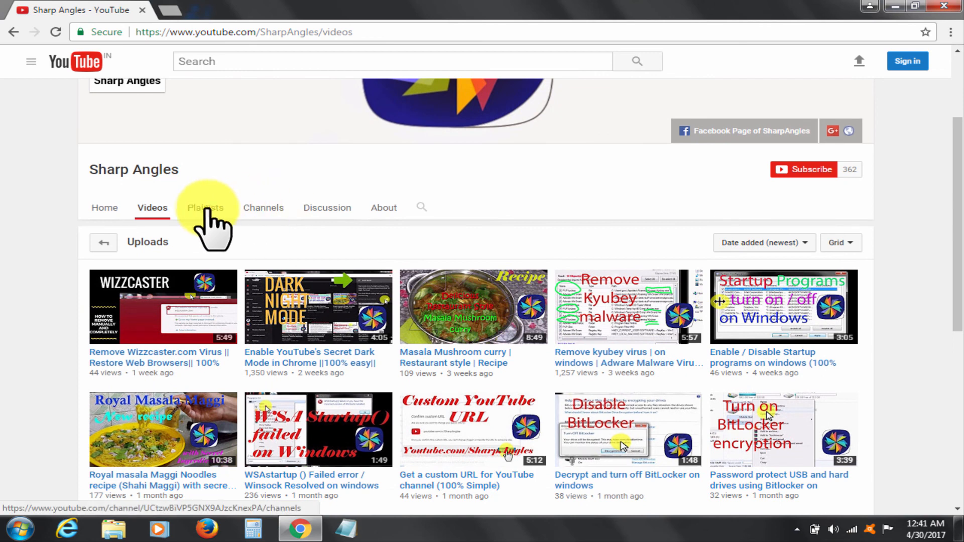
click(205, 207)
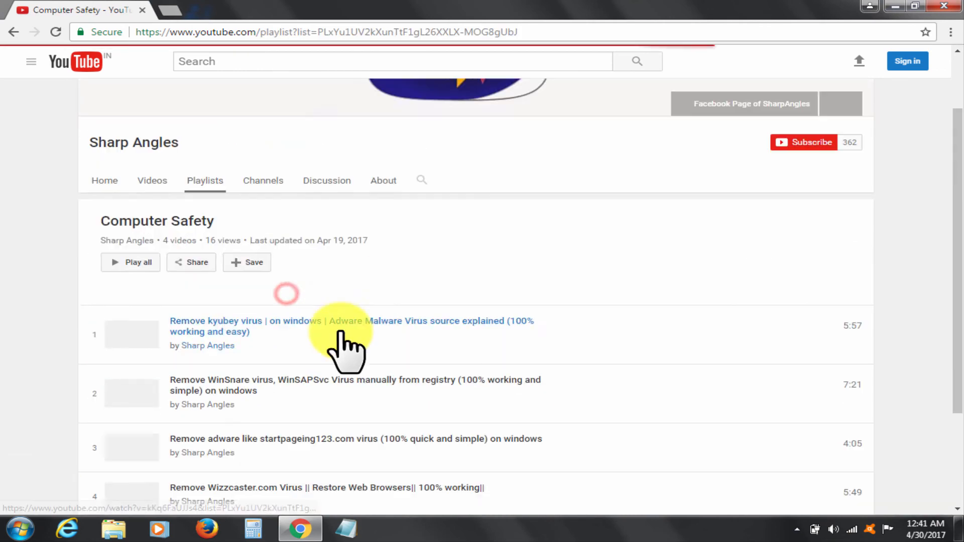
scroll(down, 3)
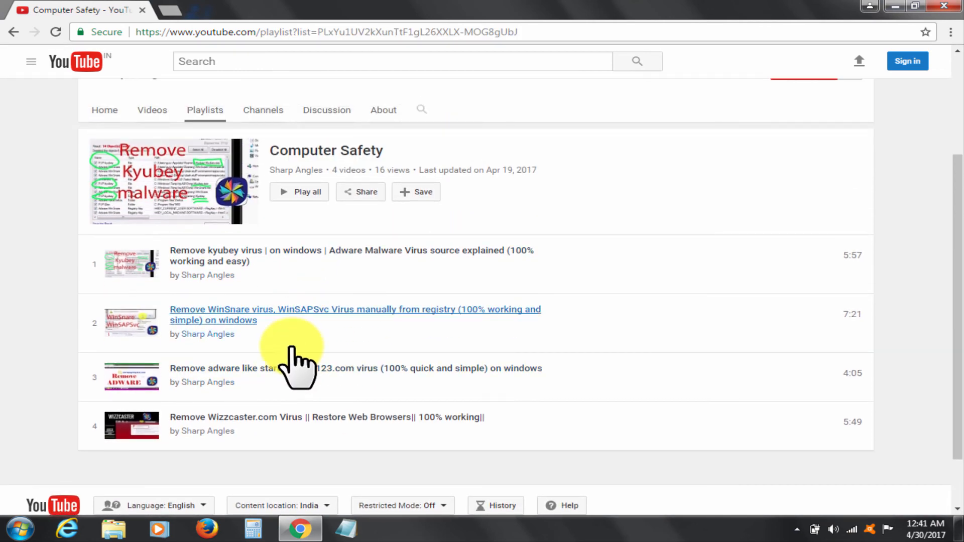